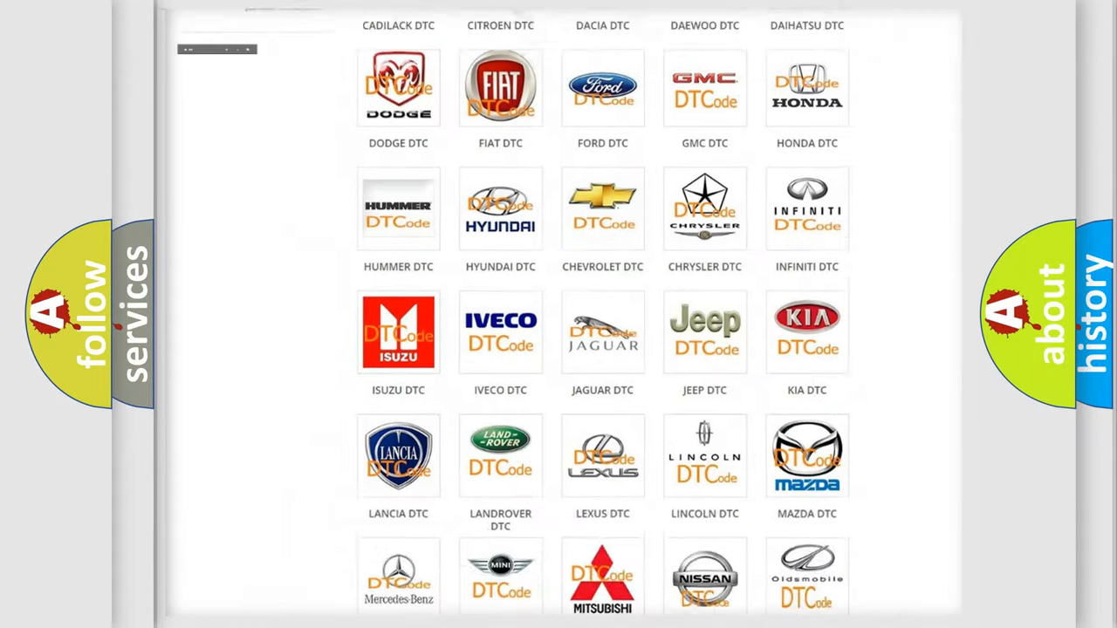
Scroll the Cadillac code list until the B0087:00 Left Rear Side Impact Sensor card shows.
{"action": "scroll", "scroll_direction": "up", "scroll_amount": 3}
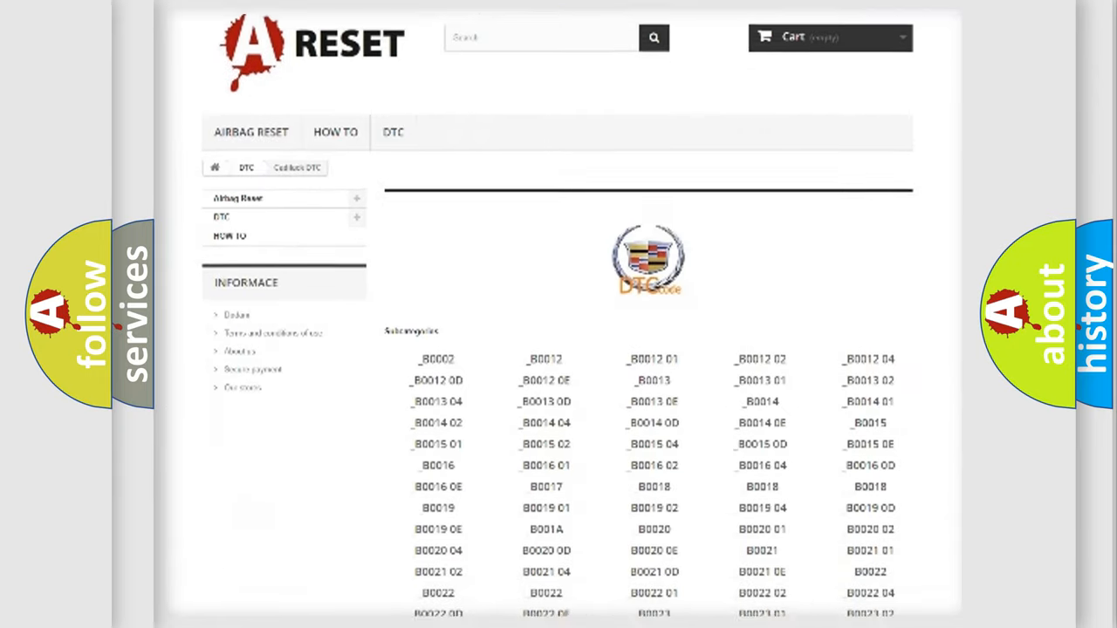
{"action": "scroll", "scroll_direction": "down", "scroll_amount": 3}
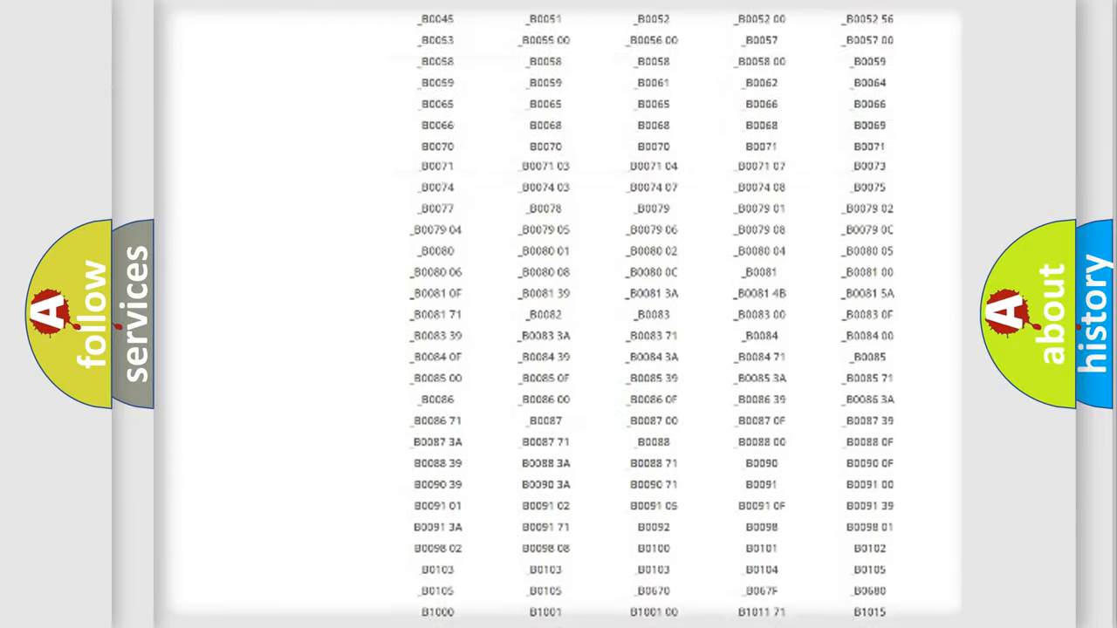
{"action": "scroll", "scroll_direction": "up", "scroll_amount": 3}
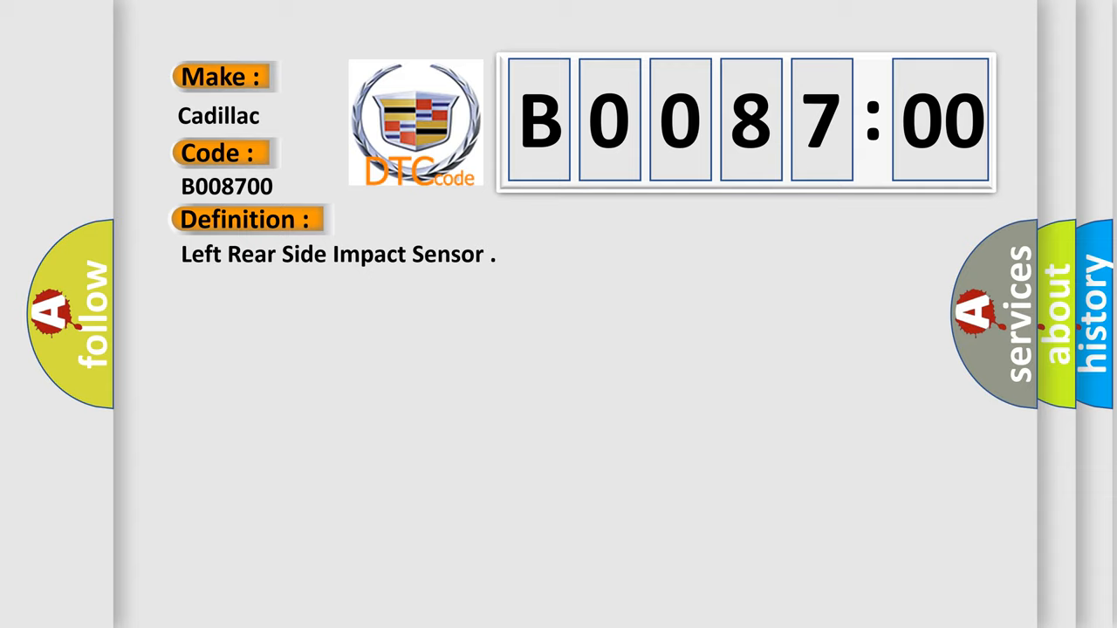
Reveal the B0087:00 description stating ignition voltage is between 9-16 volts.
{"action": "left_click", "coordinate": [453, 219]}
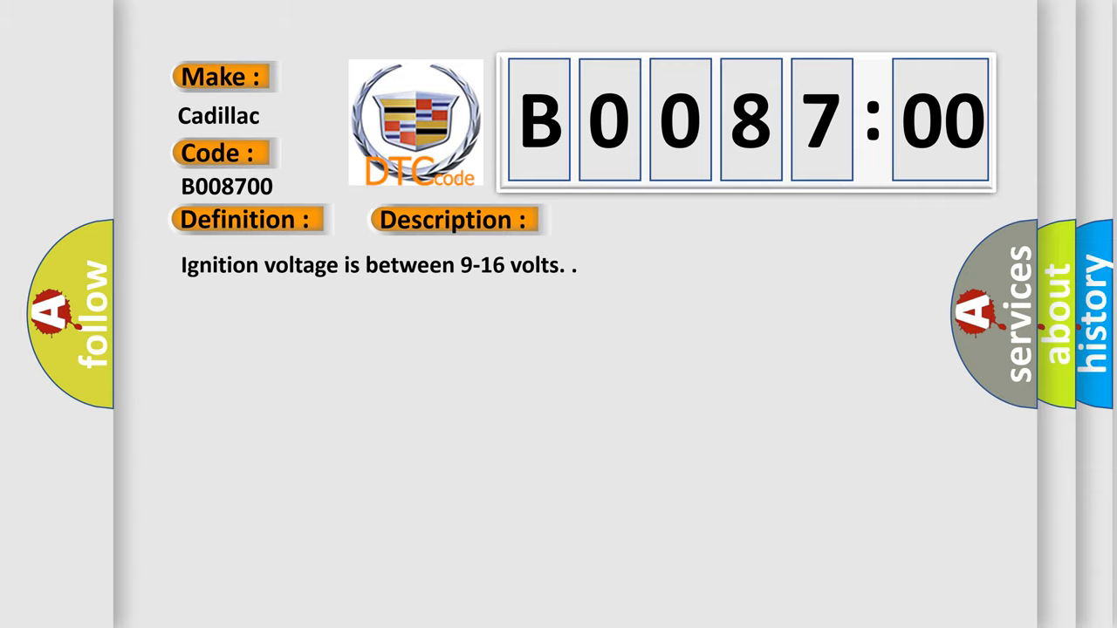